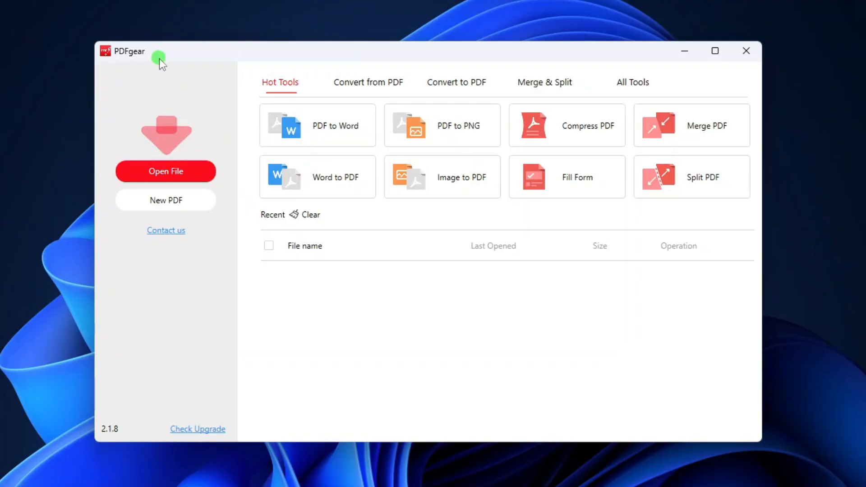
mouse_move(466, 289)
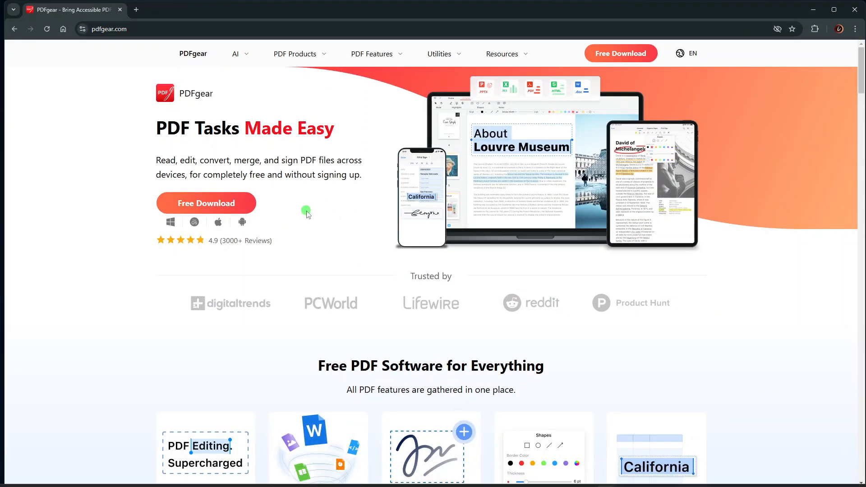
mouse_move(163, 232)
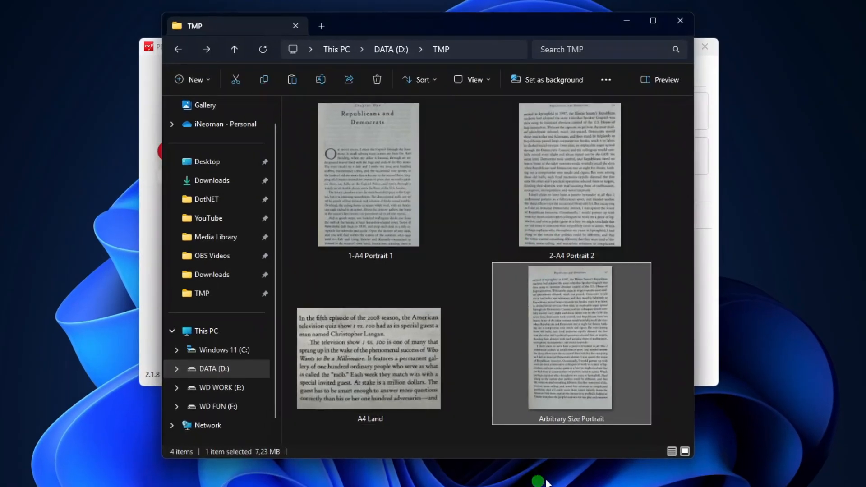
mouse_move(472, 329)
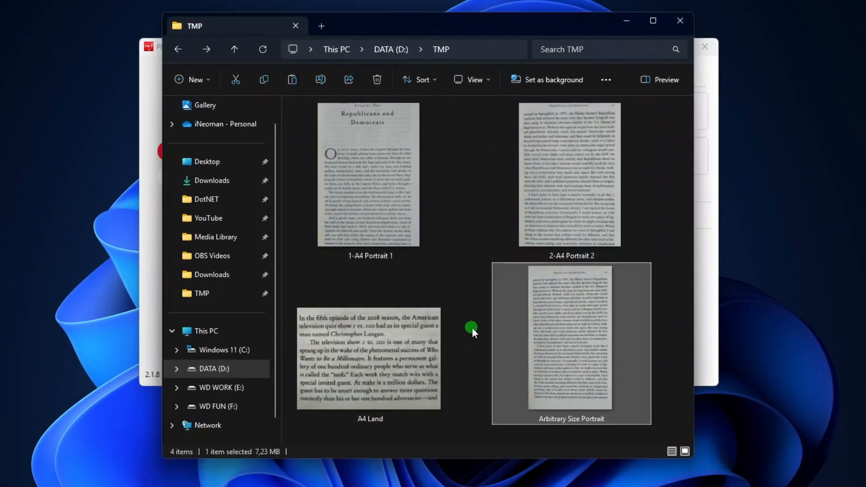
Step: Select the four scans: two A4 portrait, landscape A4 and arbitrary-size portrait
left_click(370, 180)
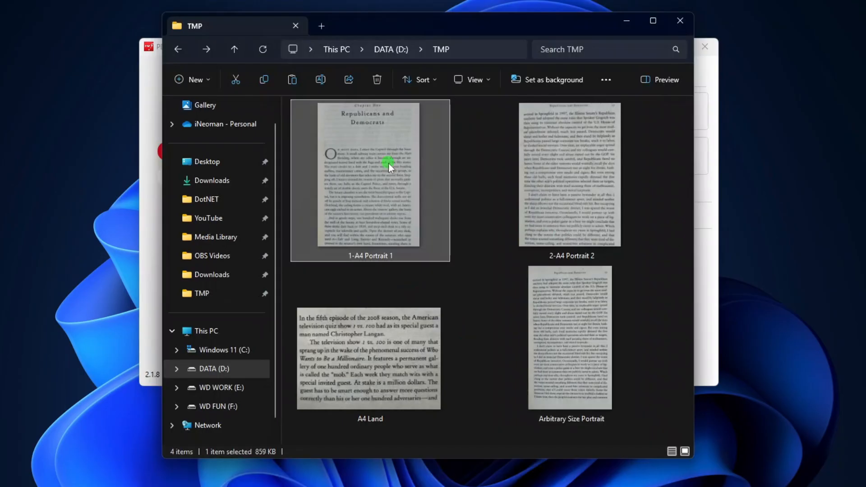
left_click(571, 165)
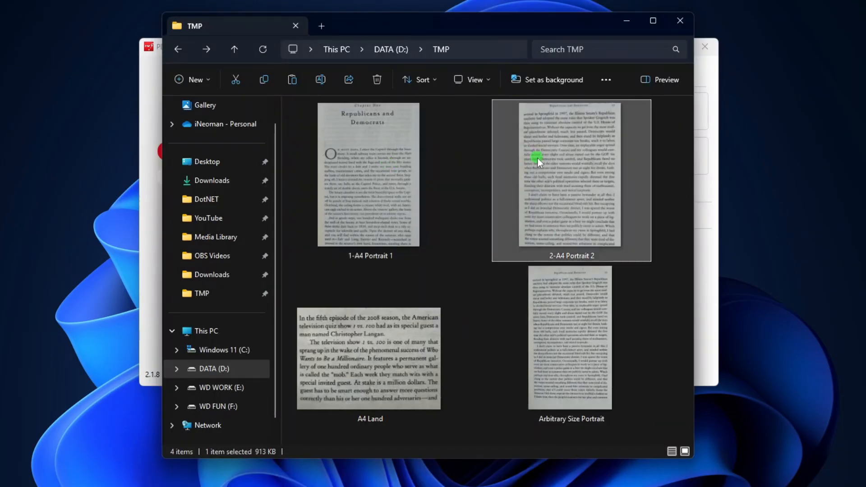
left_click(369, 342)
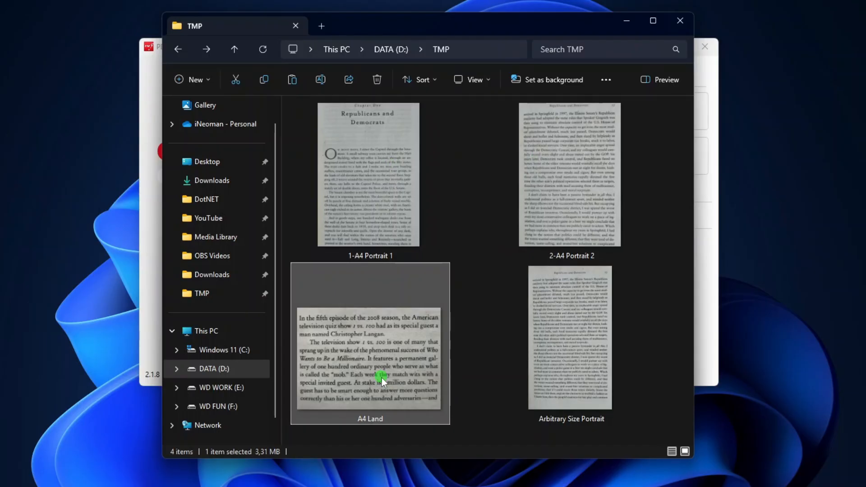
left_click(570, 337)
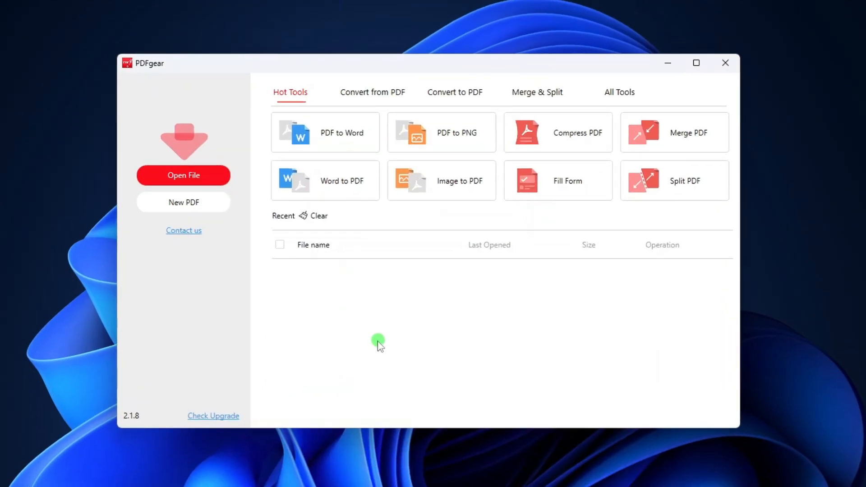
Step: Load 1-A4 Portrait 1 and 2-A4 Portrait 2 into the Image to PDF converter
left_click(455, 91)
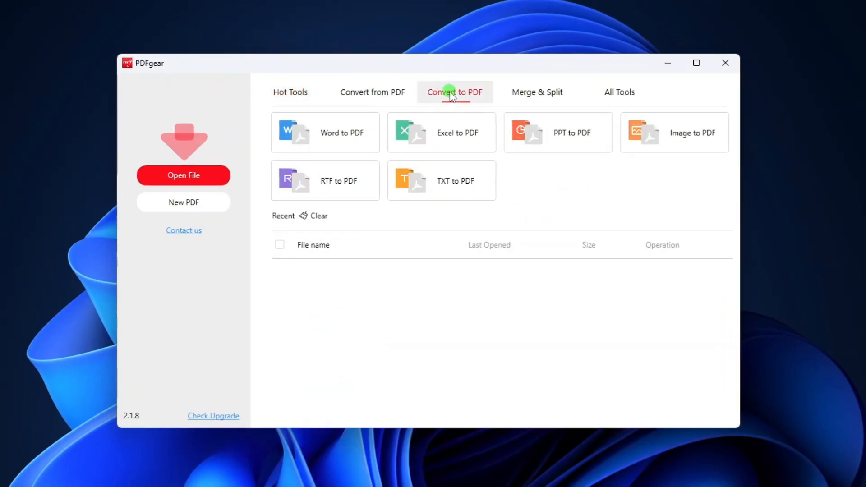
left_click(691, 133)
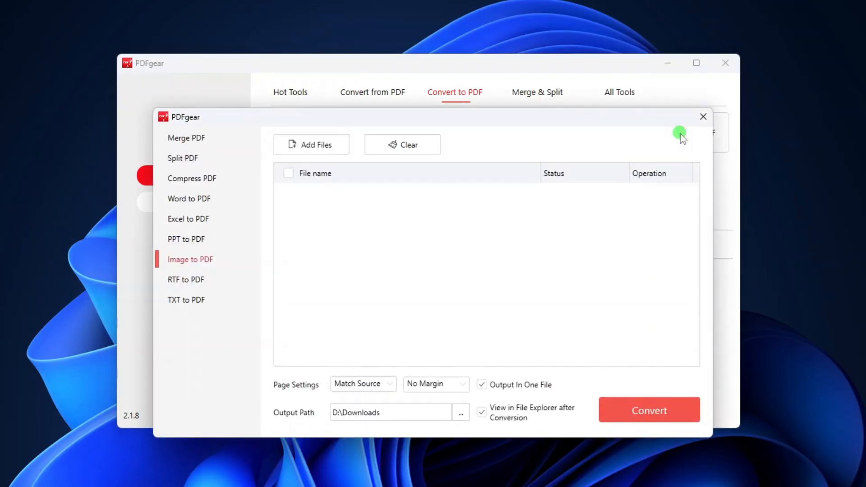
left_click(310, 145)
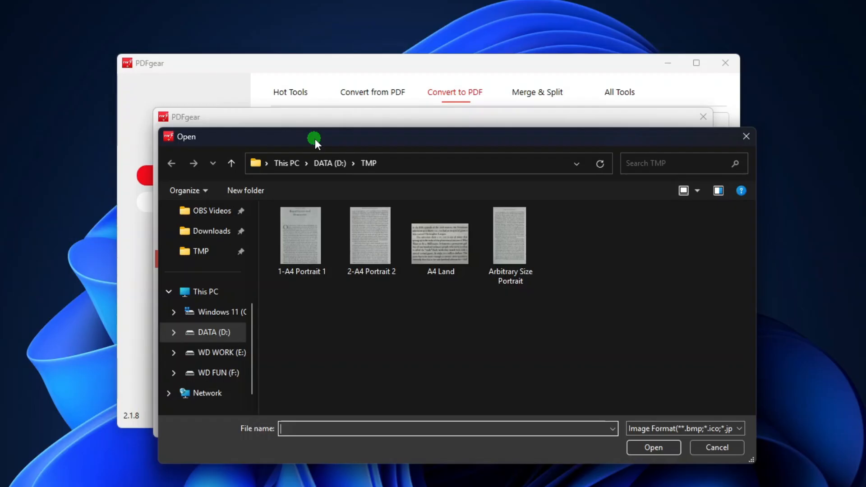
left_click(201, 251)
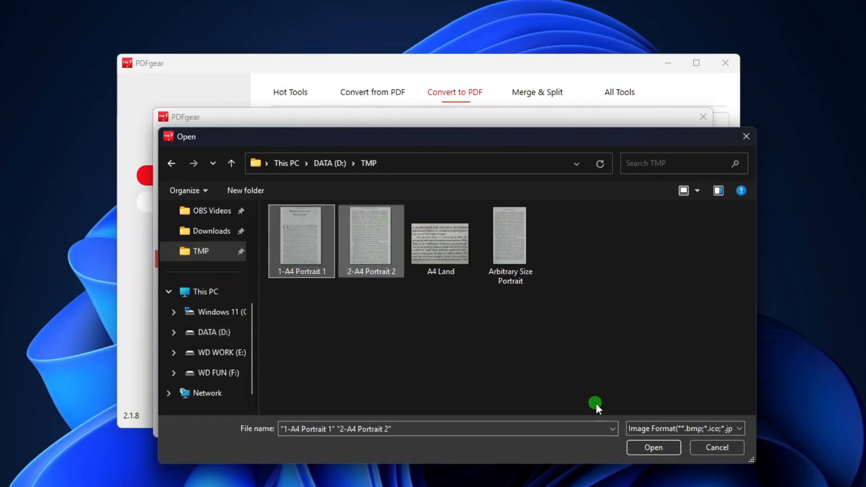
left_click(652, 447)
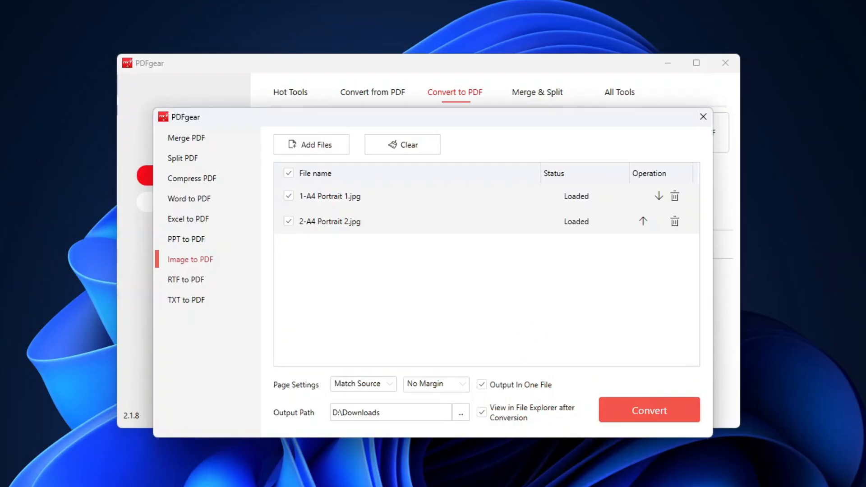
Step: Add A4 Land and Arbitrary Size Portrait, moving Arbitrary Size Portrait above A4 Land
left_click(648, 411)
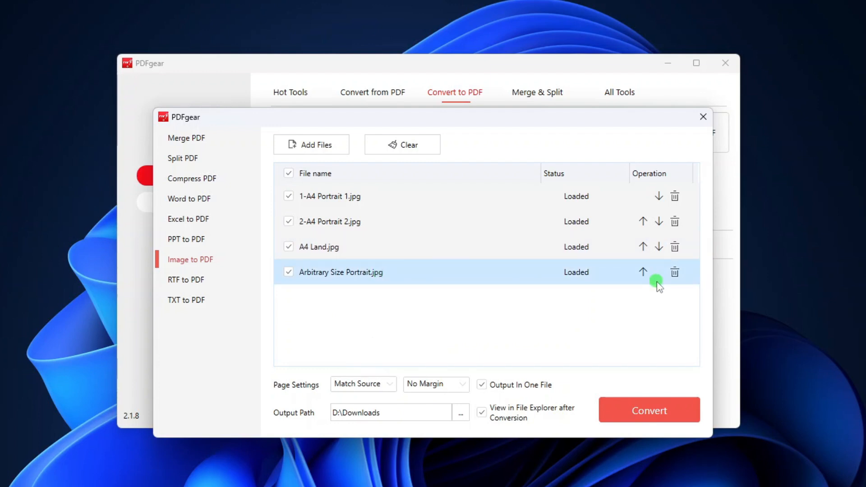
left_click(643, 271)
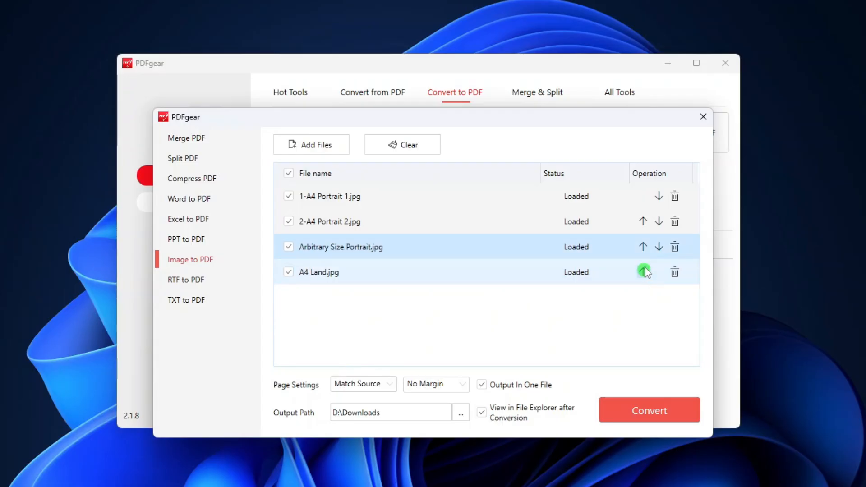
left_click(644, 271)
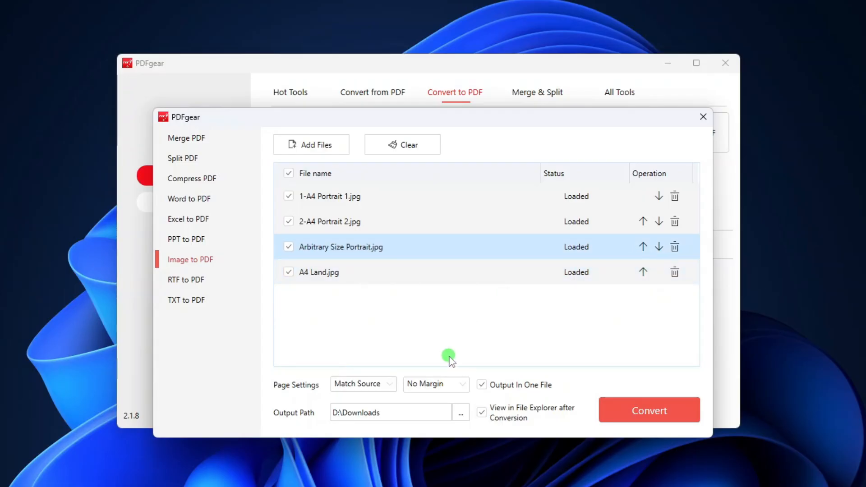
left_click(362, 383)
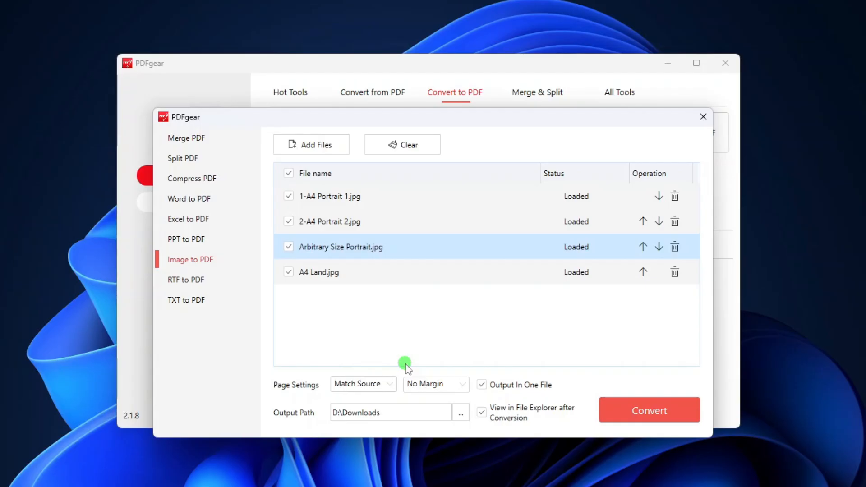
left_click(435, 383)
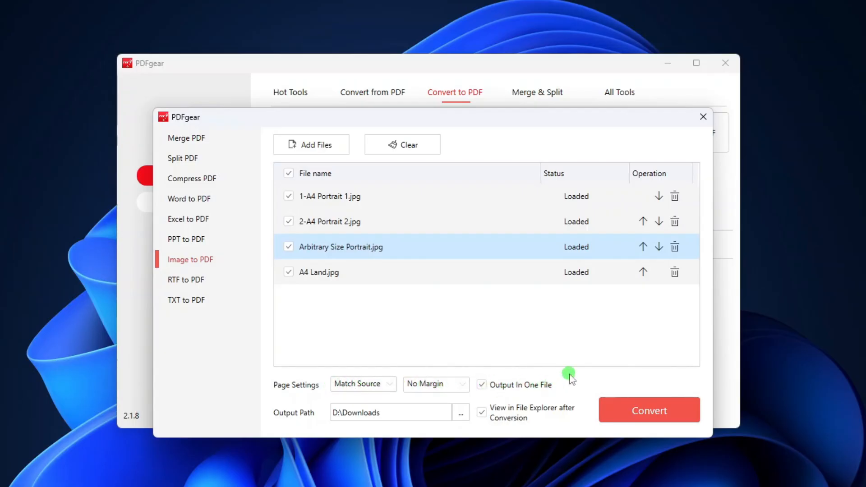
Step: Convert all four scans into one source-sized PDF, view it from Downloads, then close it
left_click(649, 410)
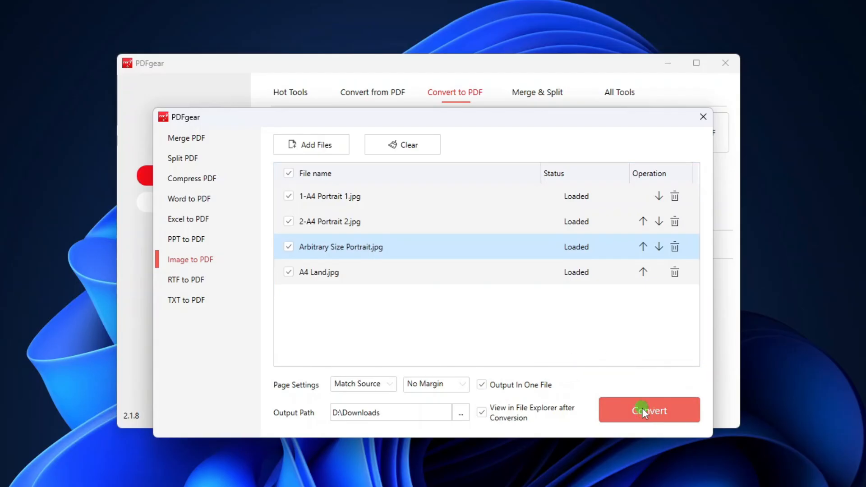
left_click(649, 411)
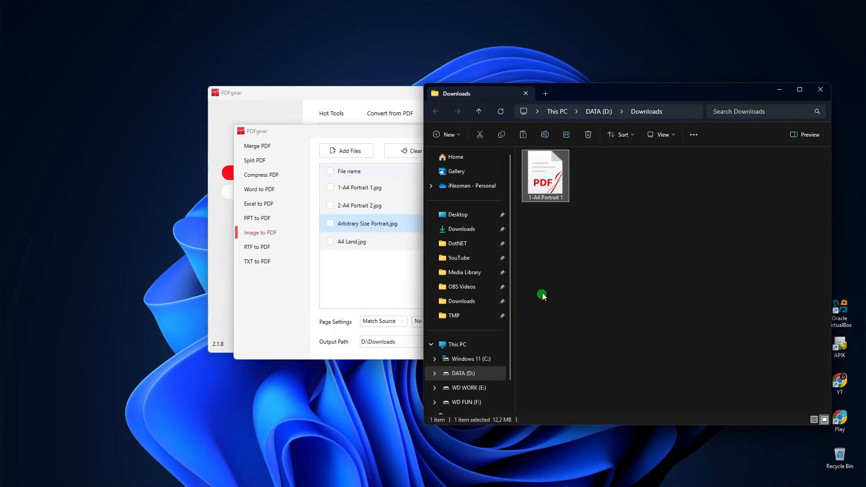
double_click(545, 172)
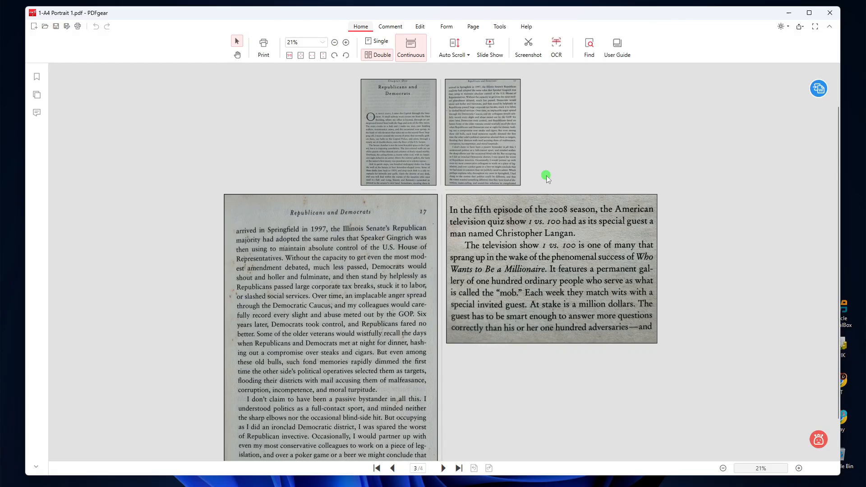
double_click(383, 353)
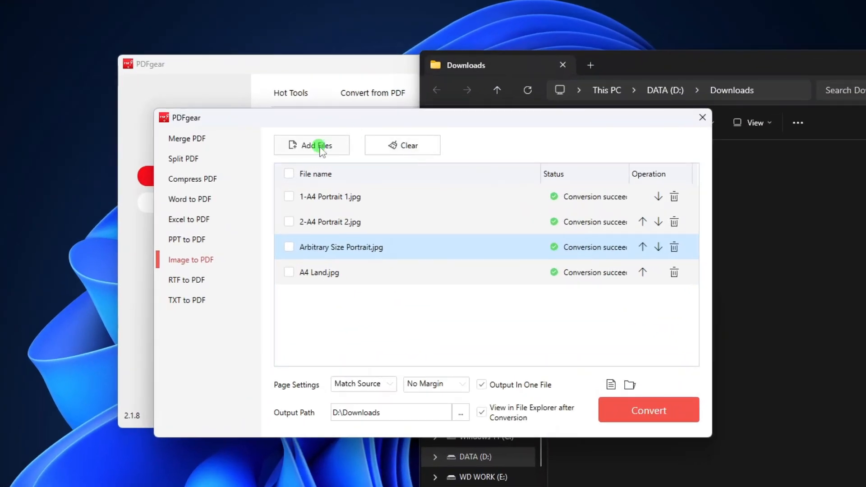
Step: Reconvert all four scans as A4 portrait pages with margins, then open and zoom the new PDF
left_click(289, 173)
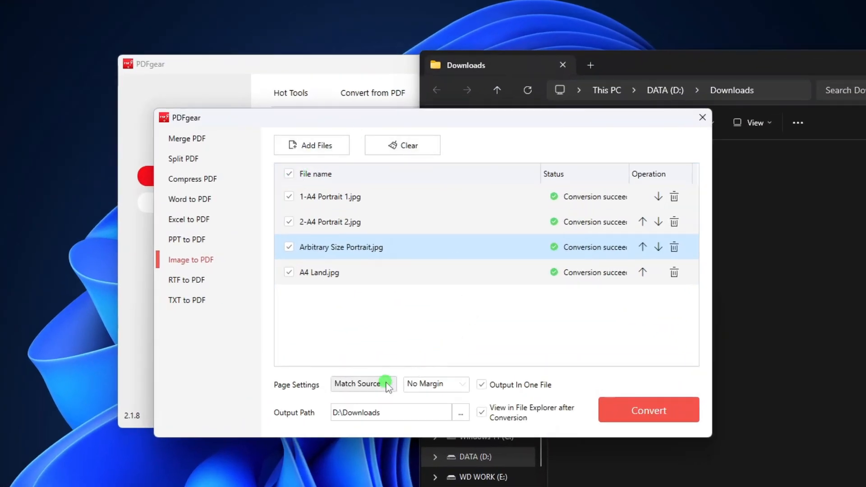
left_click(364, 384)
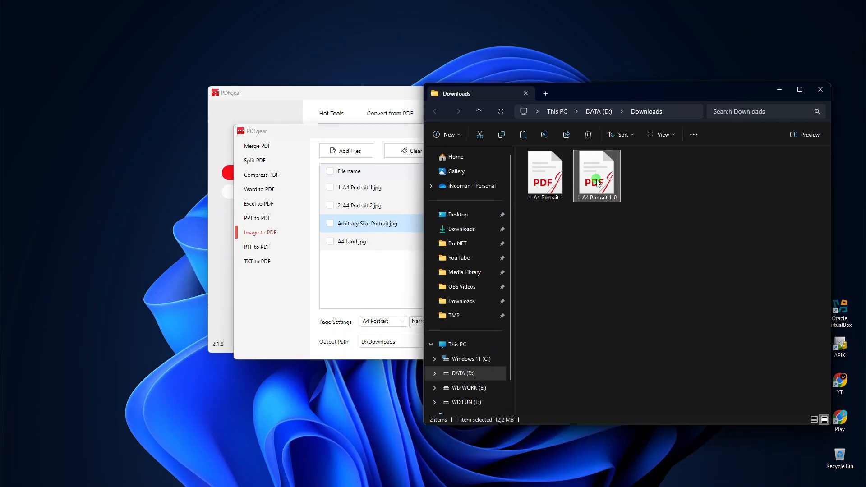
double_click(596, 171)
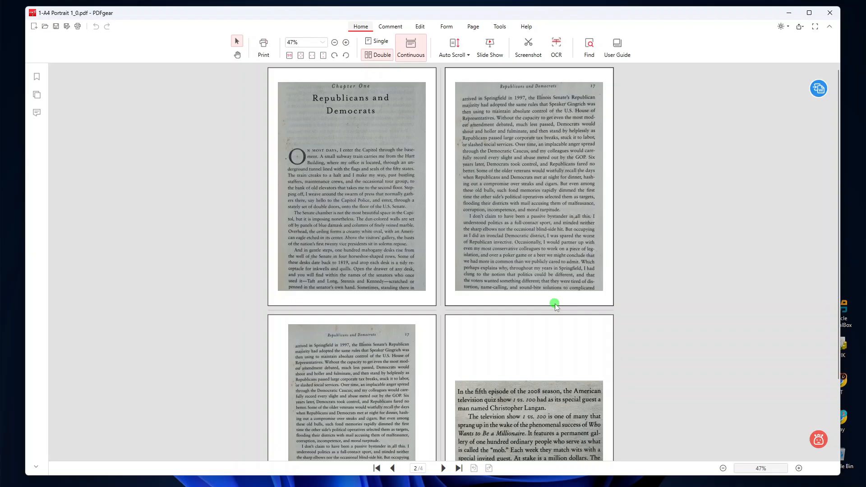
left_click(334, 42)
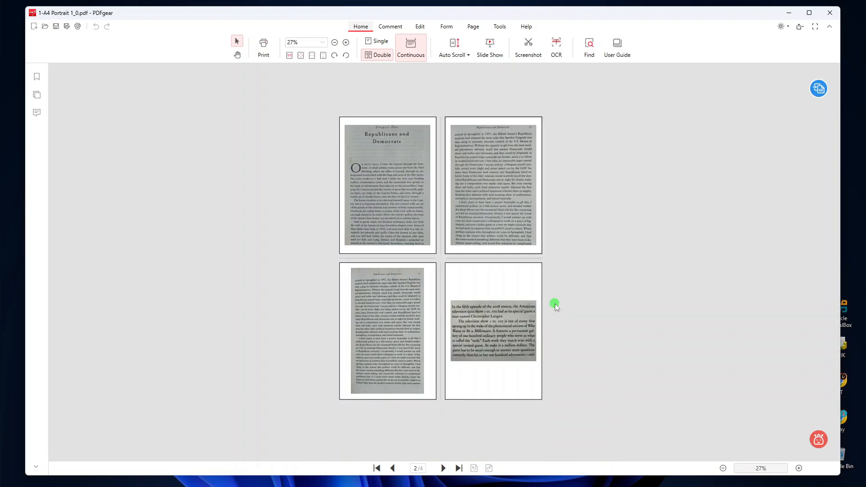
left_click(346, 42)
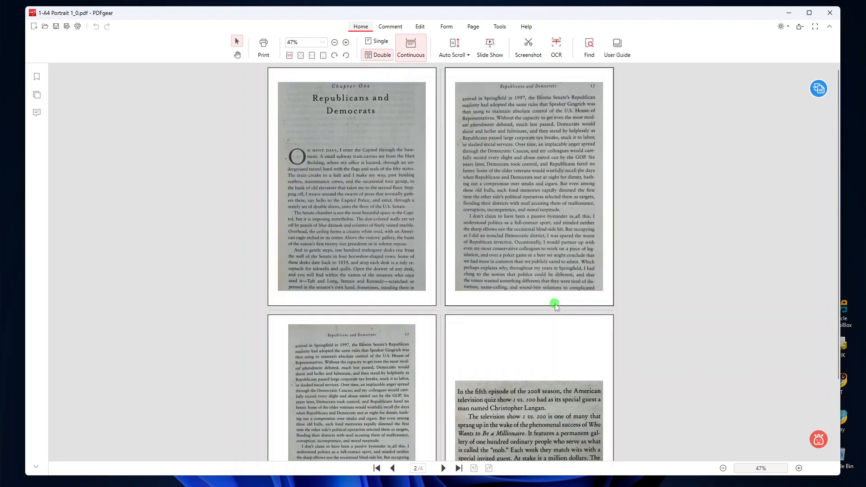